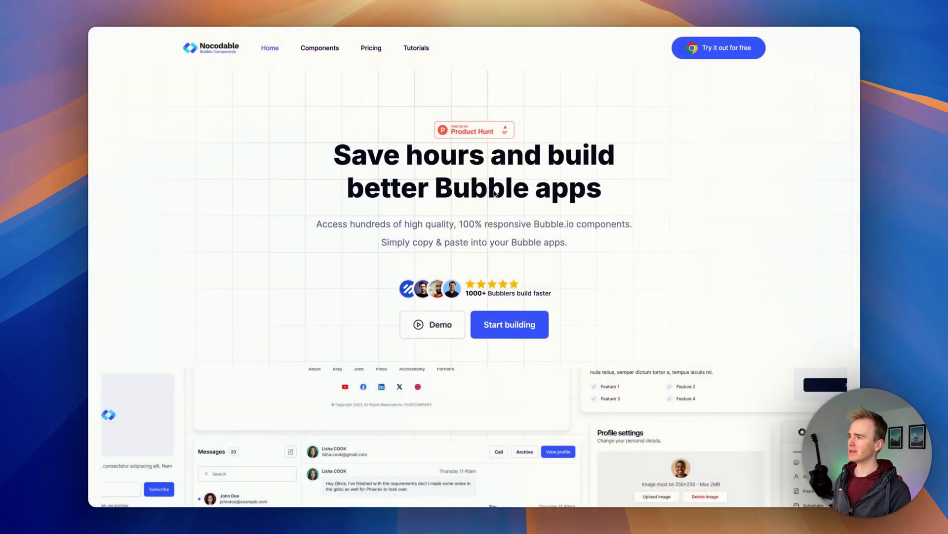
# Browse the Nocodable Components catalogue: landing pages, dashboards, FAQs and testimonials
pyautogui.scroll(-3)
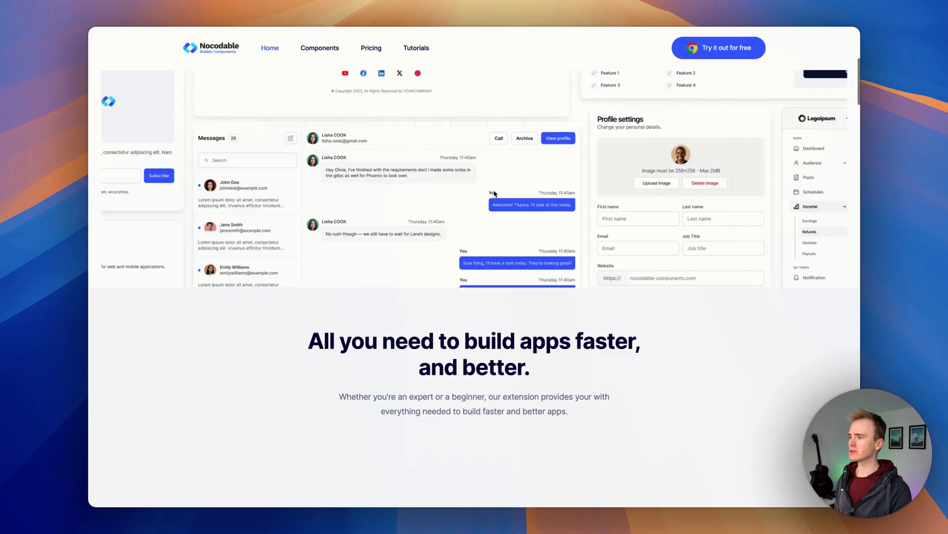
pyautogui.scroll(-3)
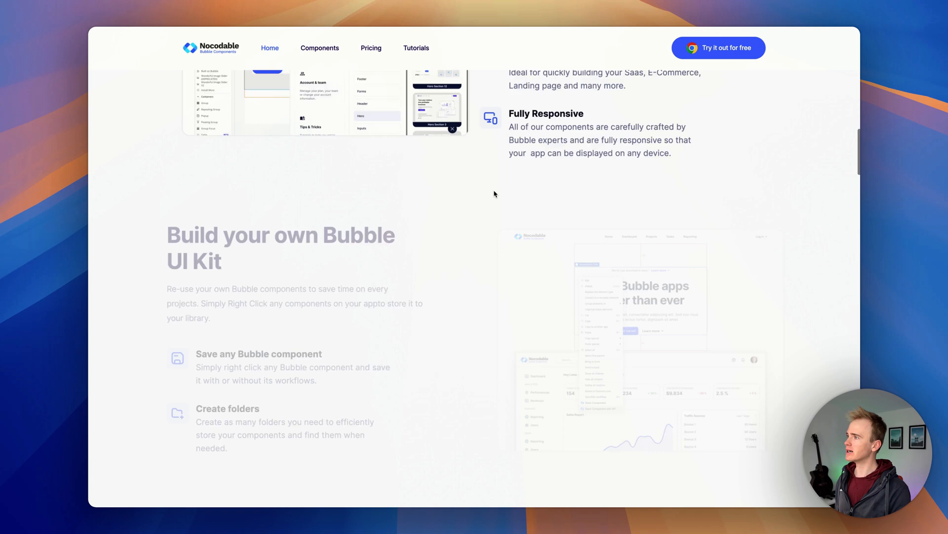
pyautogui.scroll(-3)
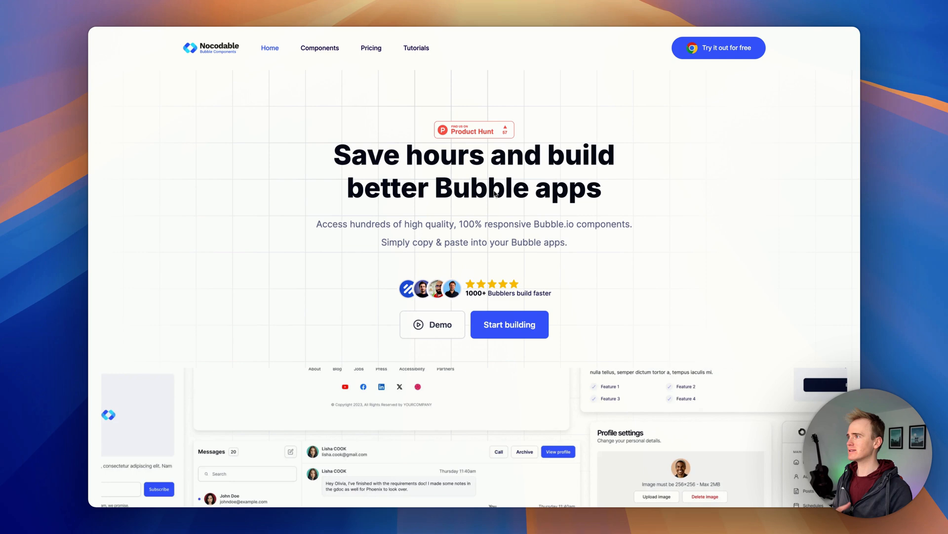
pyautogui.moveTo(347, 63)
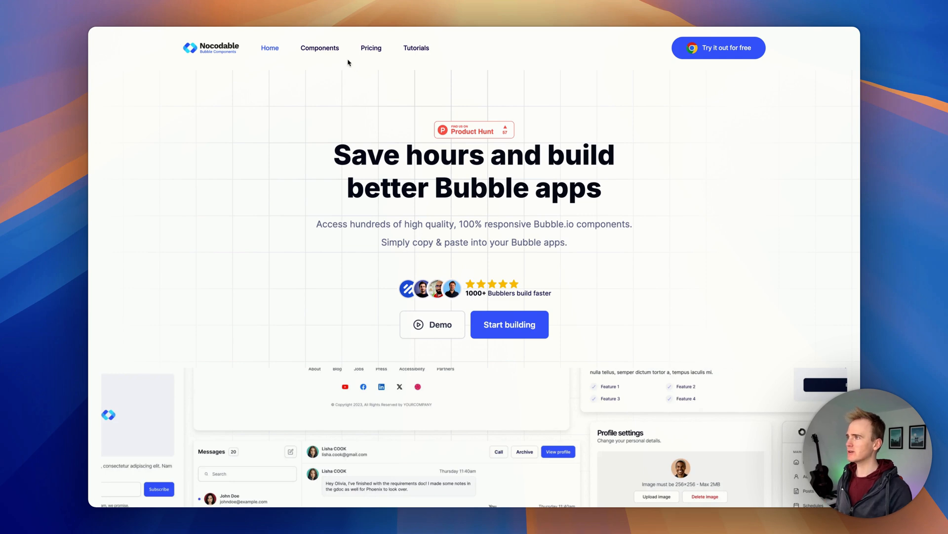
pyautogui.click(320, 48)
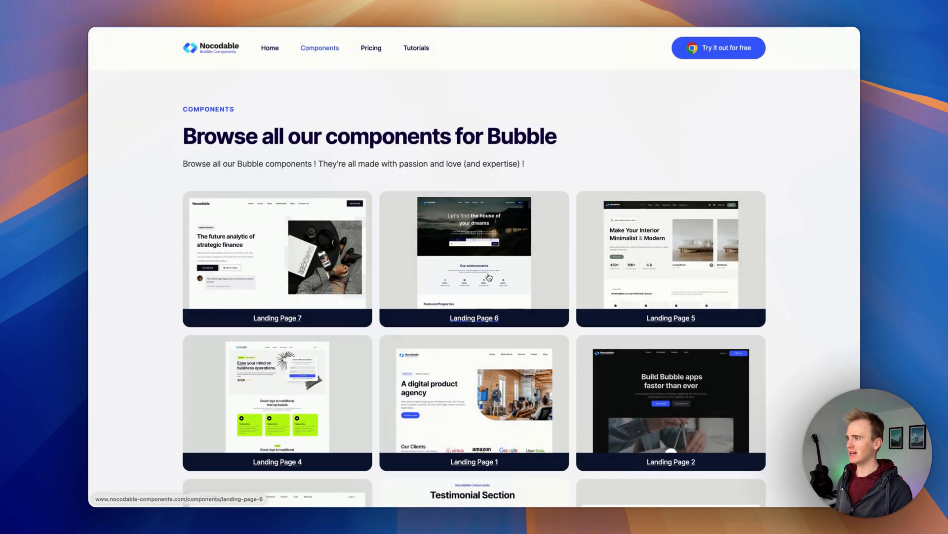
pyautogui.scroll(-3)
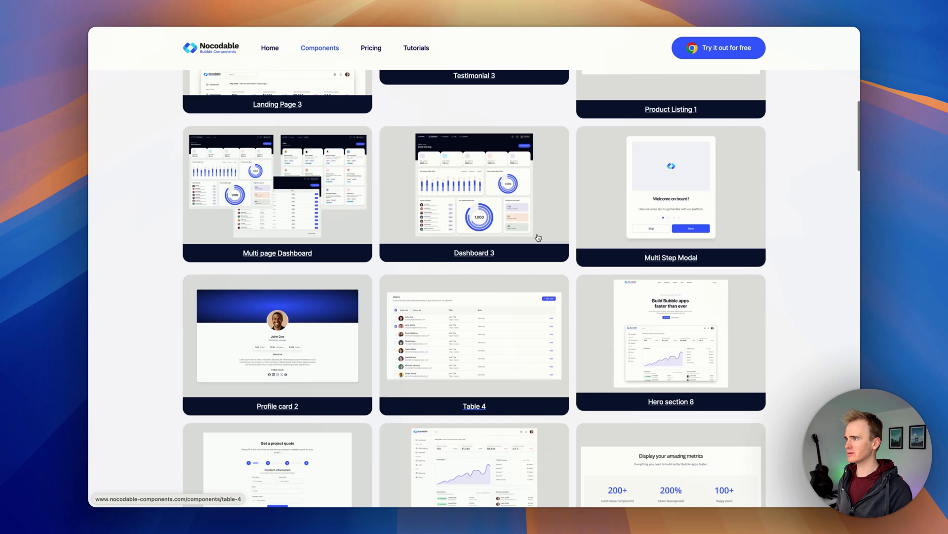
pyautogui.scroll(-3)
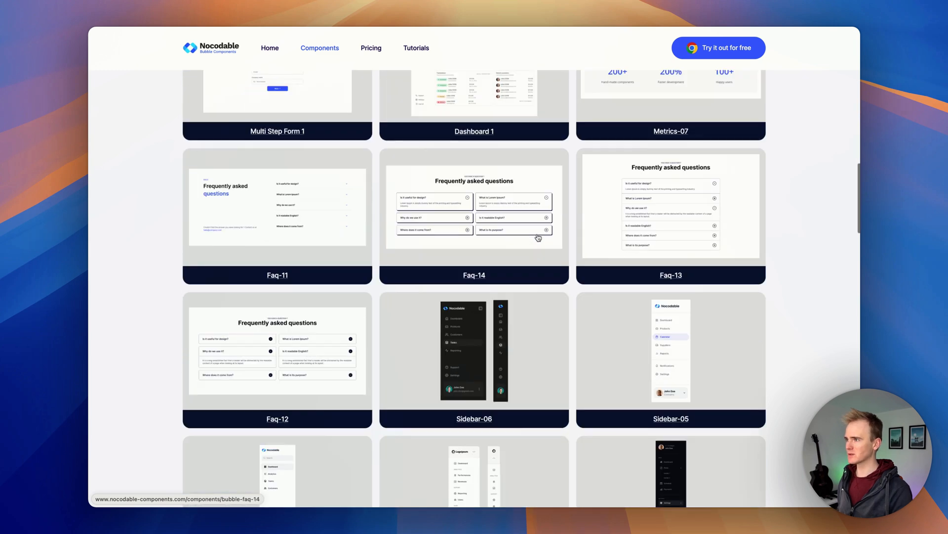
pyautogui.scroll(-3)
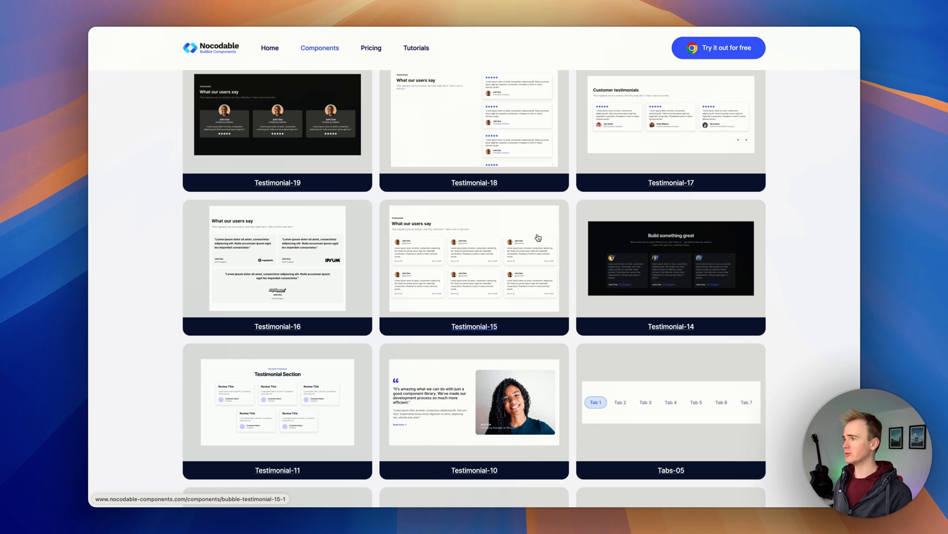
pyautogui.scroll(3)
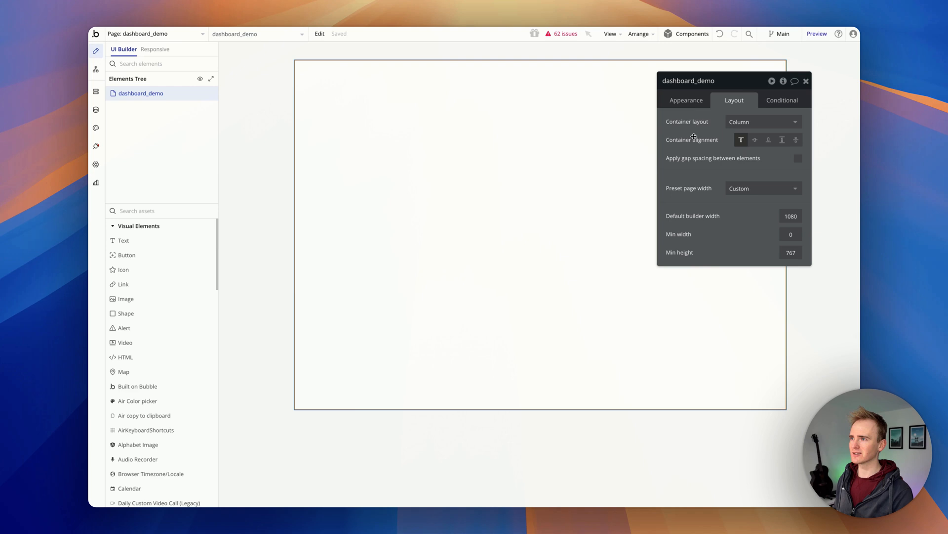
# Choose a container layout for the dashboard_demo page from the Layout dropdown
pyautogui.click(762, 122)
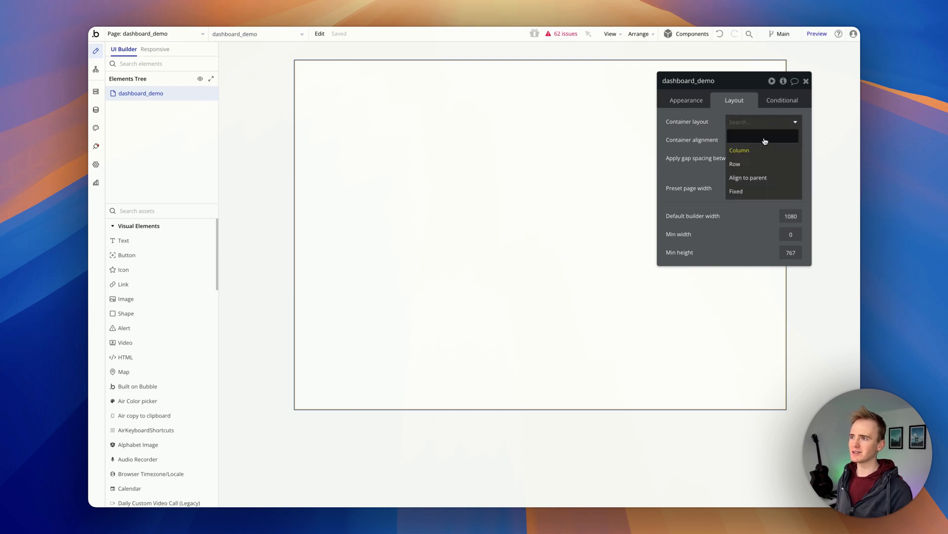
pyautogui.moveTo(751, 189)
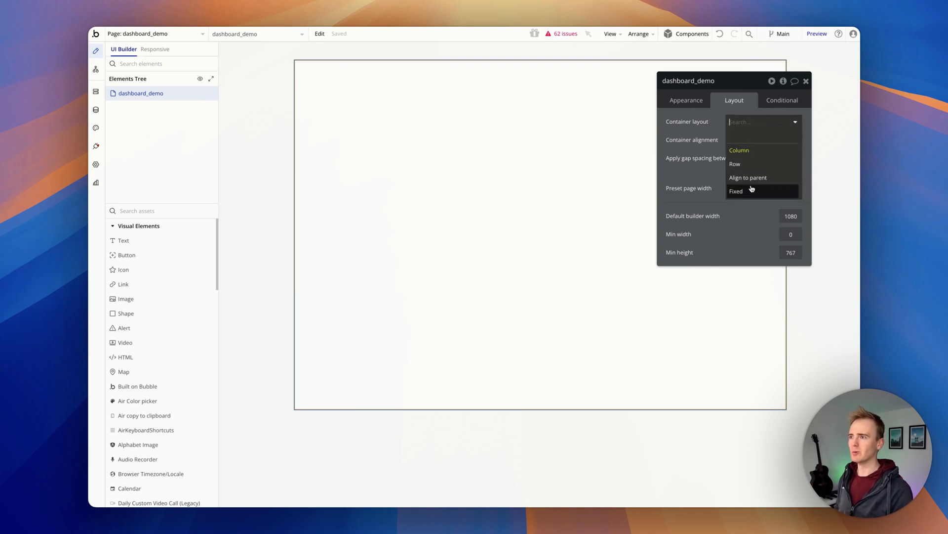
pyautogui.click(739, 149)
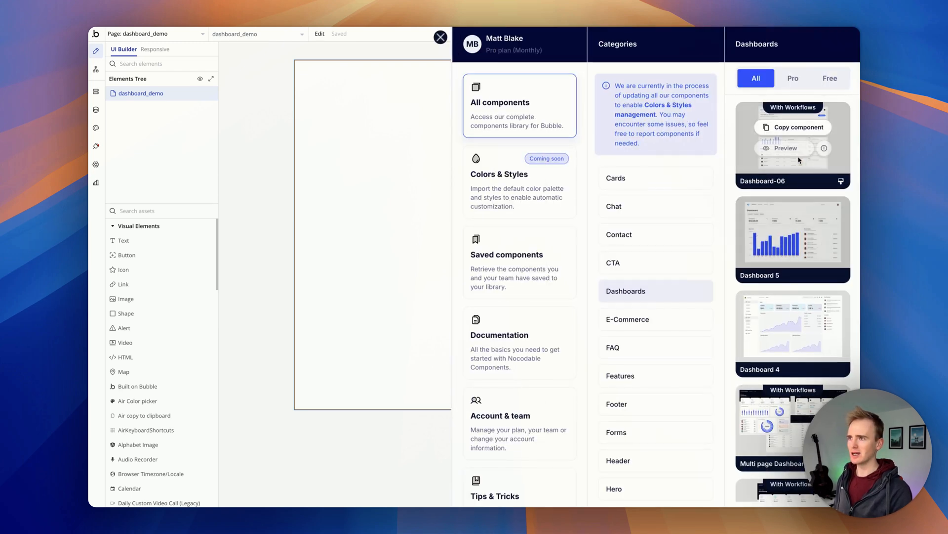
pyautogui.moveTo(658, 292)
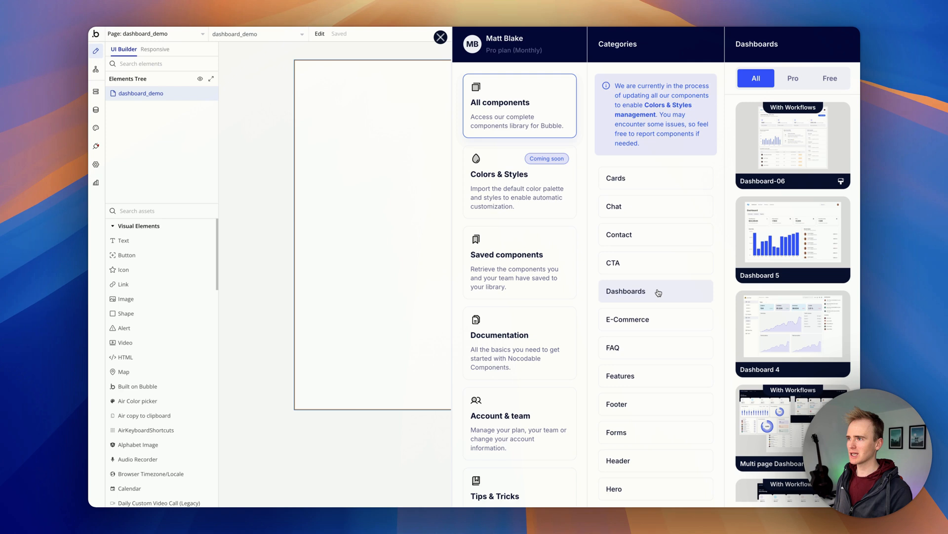
# Scroll through the Nocodable library's Categories list beside the Dashboards collection
pyautogui.scroll(-3)
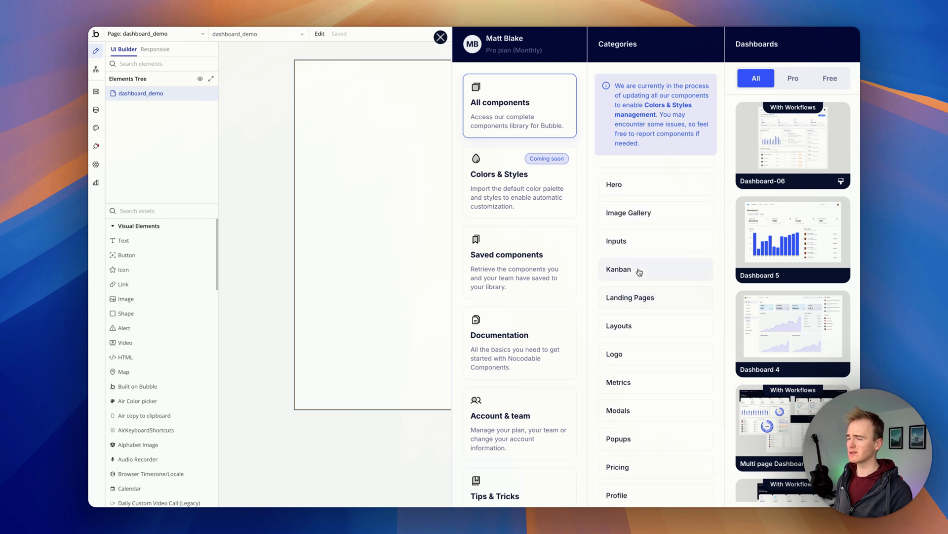
pyautogui.scroll(-3)
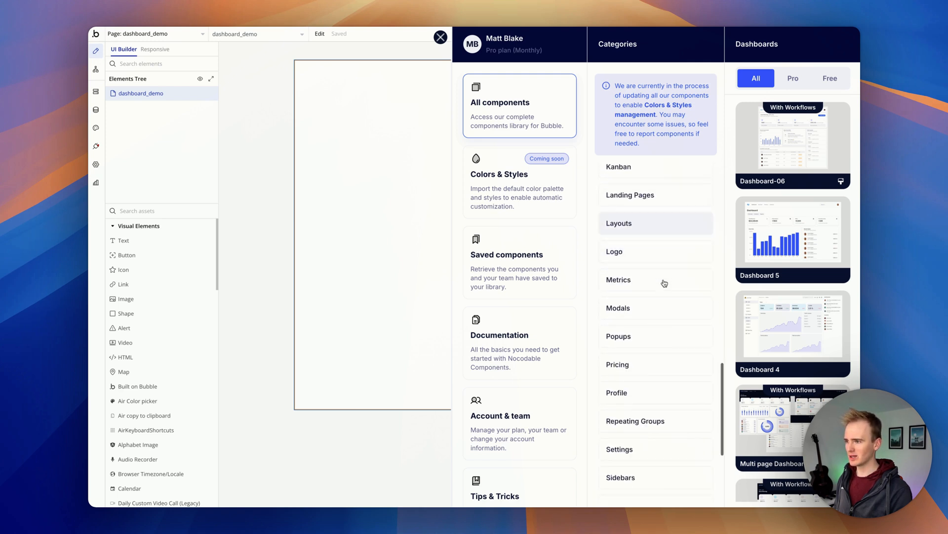
pyautogui.scroll(-3)
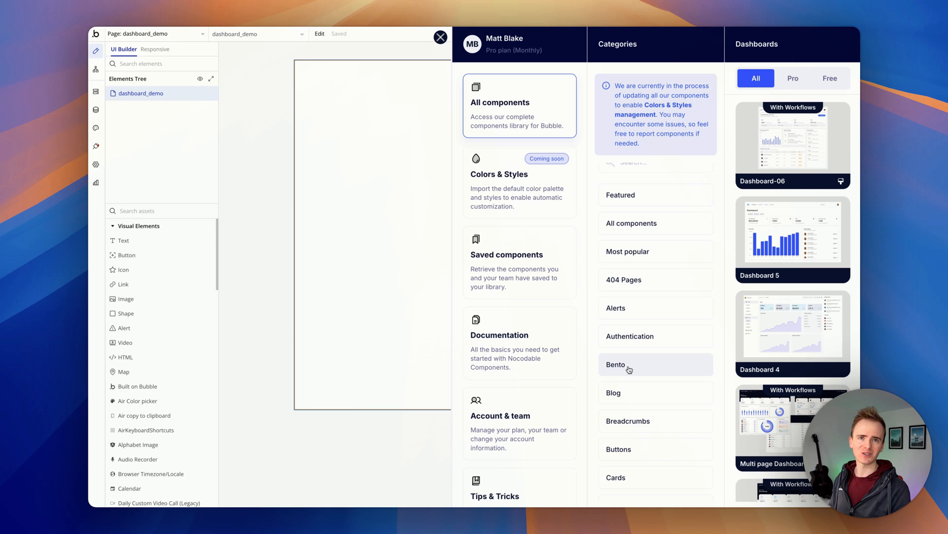
pyautogui.scroll(-3)
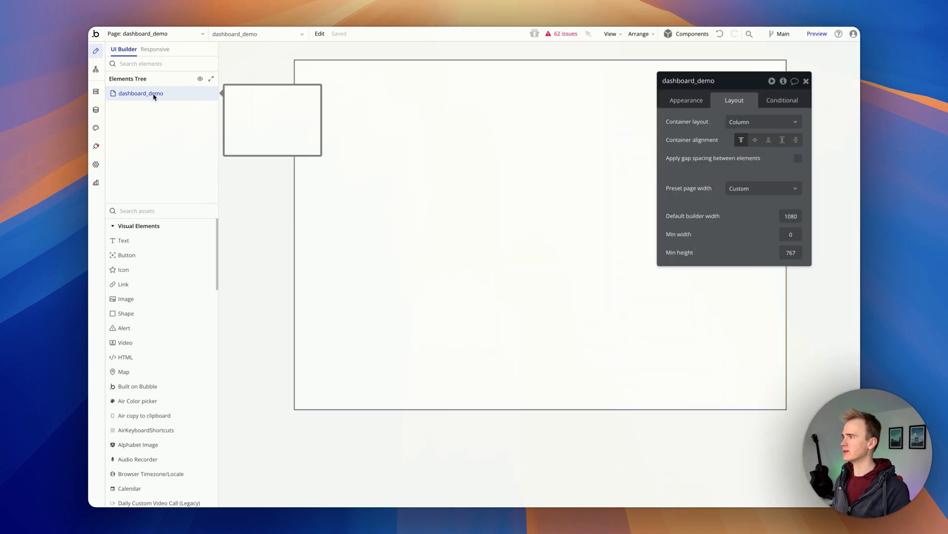
# Paste the copied dashboard onto dashboard_demo using Paste special > Paste with workflows
pyautogui.rightClick(141, 93)
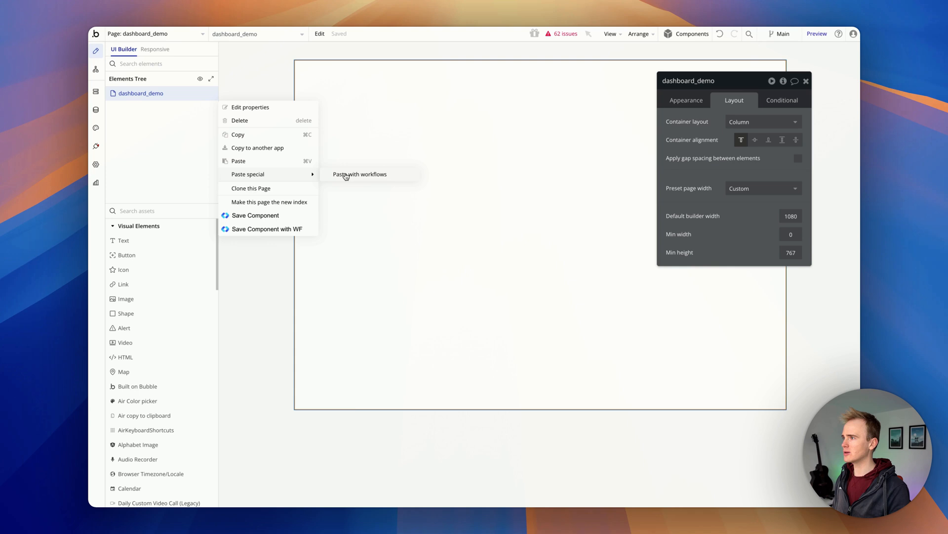
pyautogui.click(360, 174)
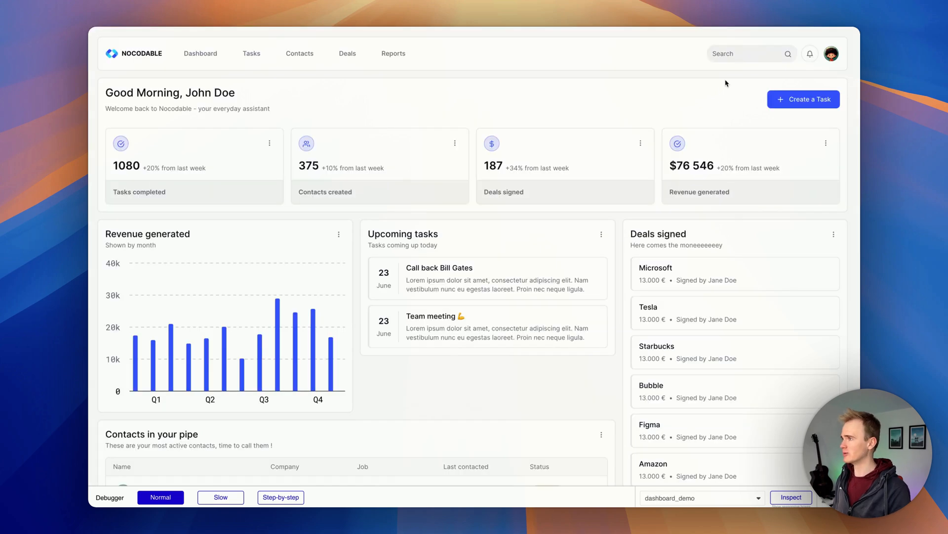
# Scroll the previewed dashboard_demo page showing stat cards, revenue chart, tasks and deals
pyautogui.scroll(-3)
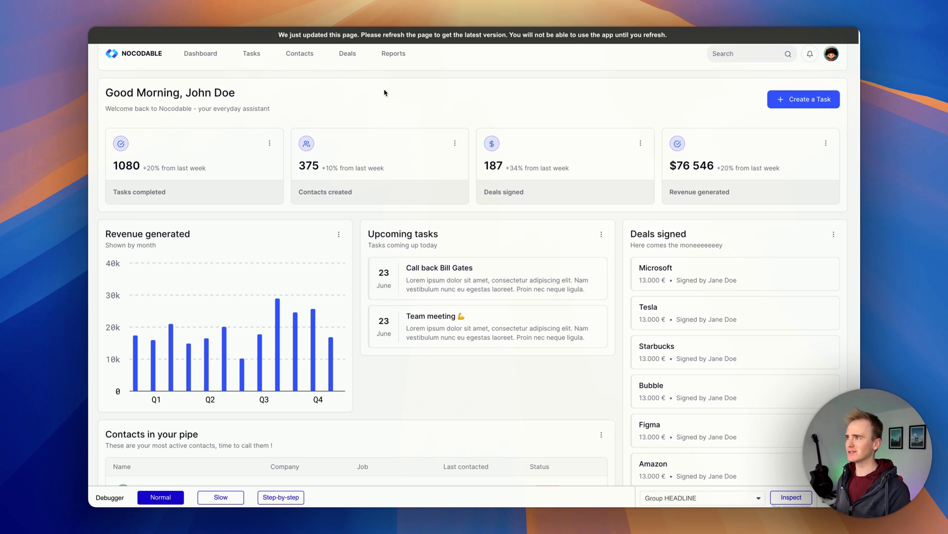
pyautogui.moveTo(208, 149)
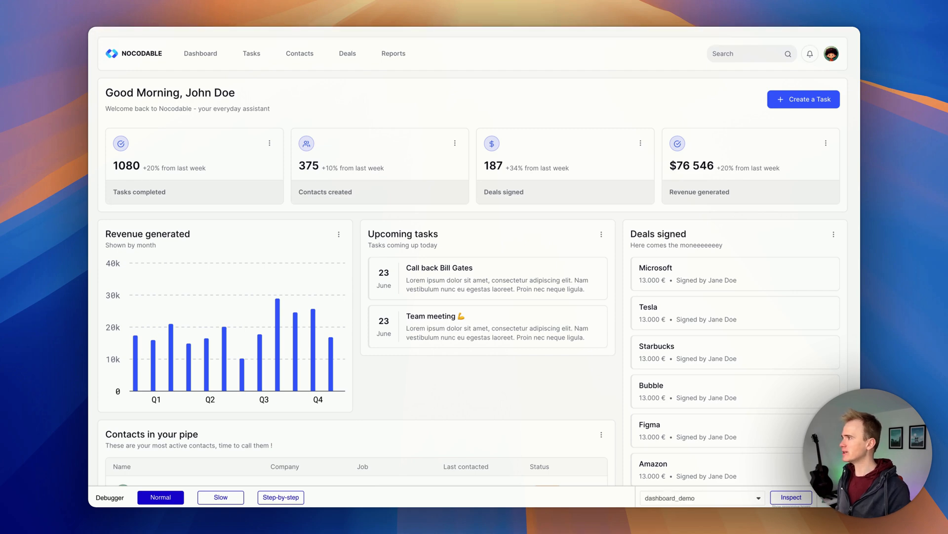
pyautogui.click(791, 496)
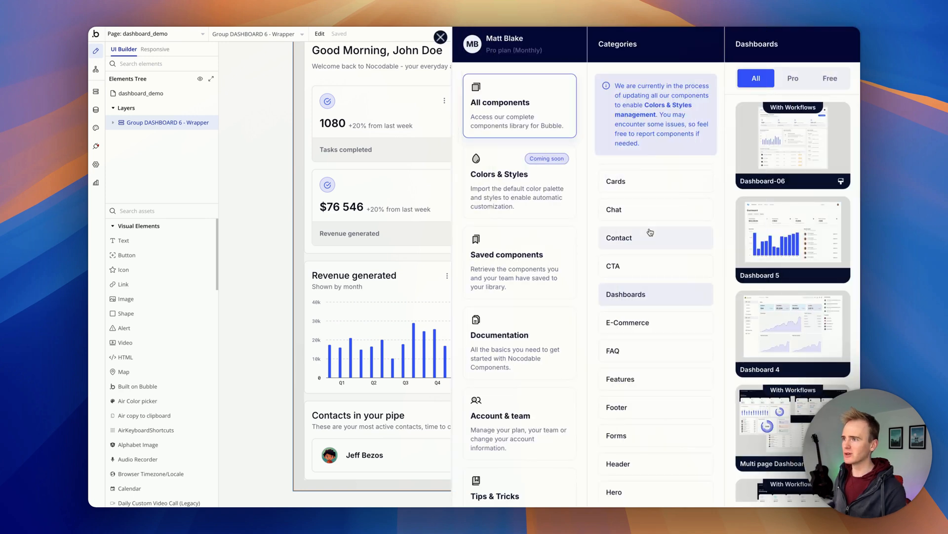
# View the Chat category, then scroll to the Kanban board components
pyautogui.click(615, 210)
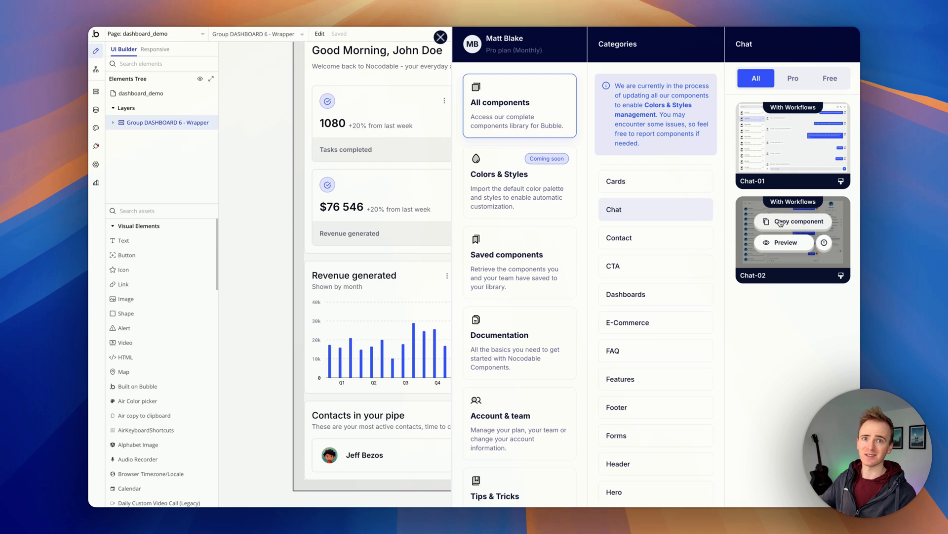
pyautogui.scroll(-3)
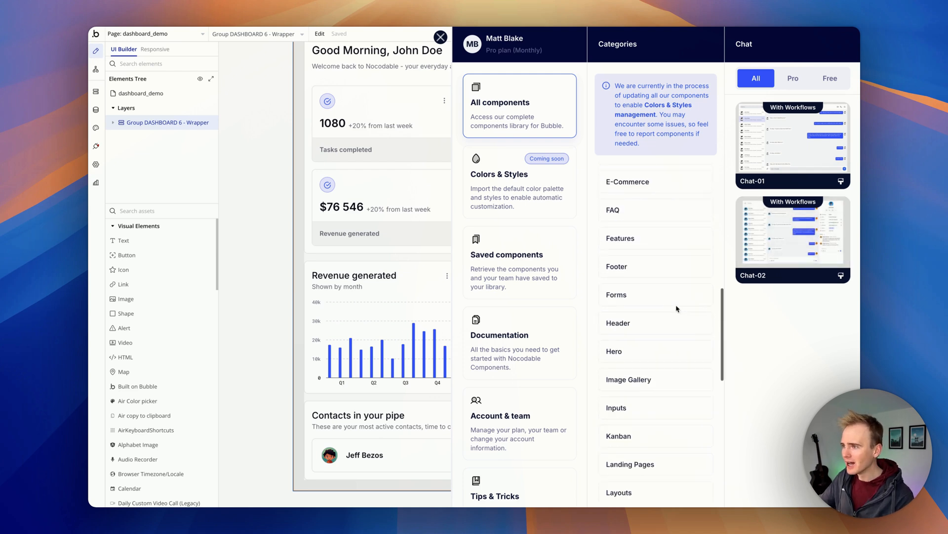
pyautogui.click(615, 305)
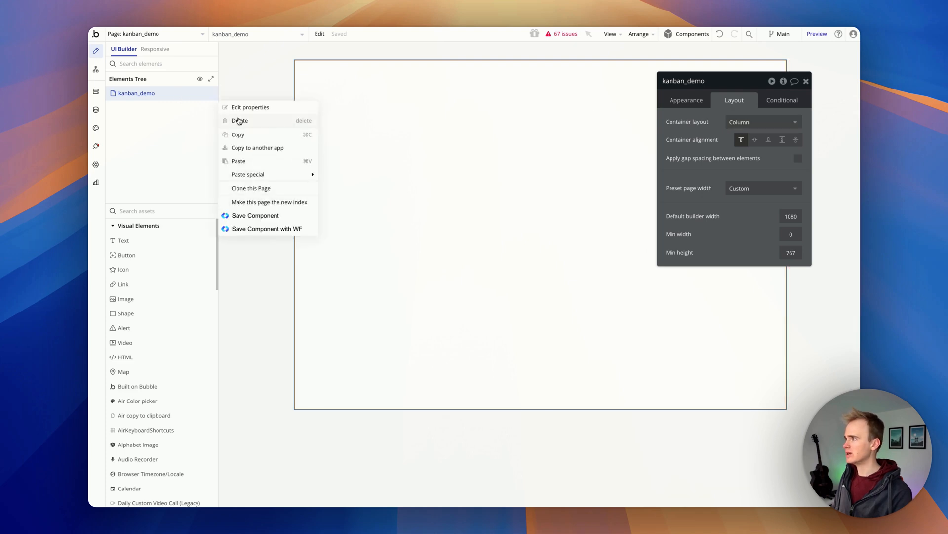
pyautogui.moveTo(247, 174)
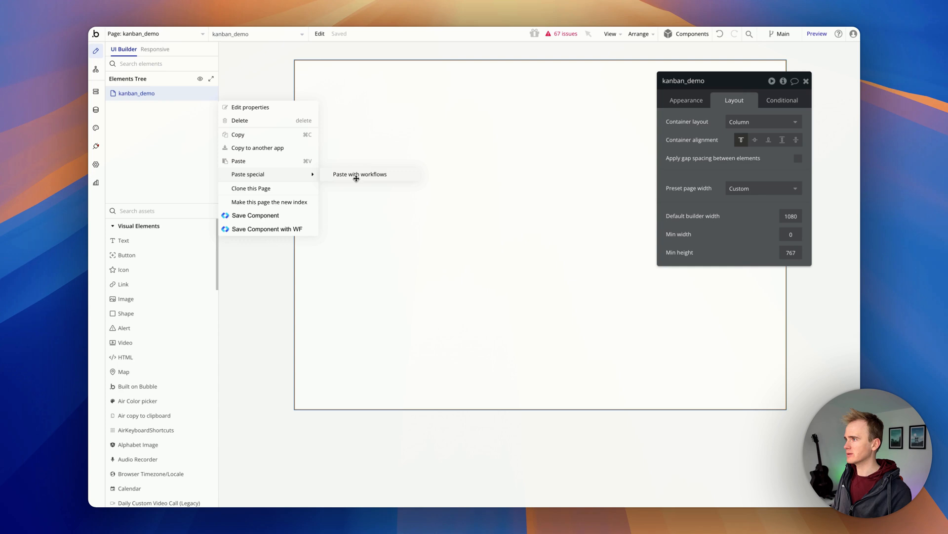
# Paste the Kanban board with workflows onto kanban_demo and launch the preview
pyautogui.click(359, 175)
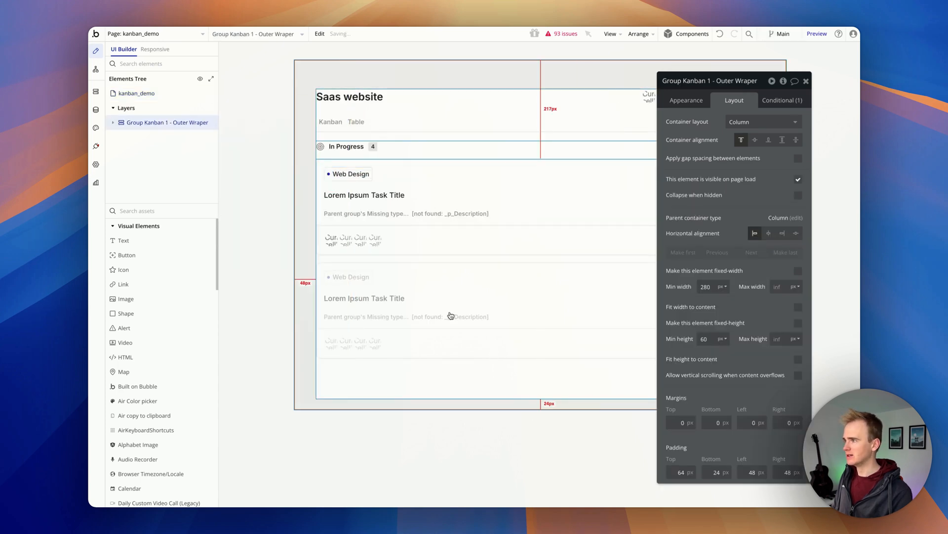
pyautogui.click(817, 33)
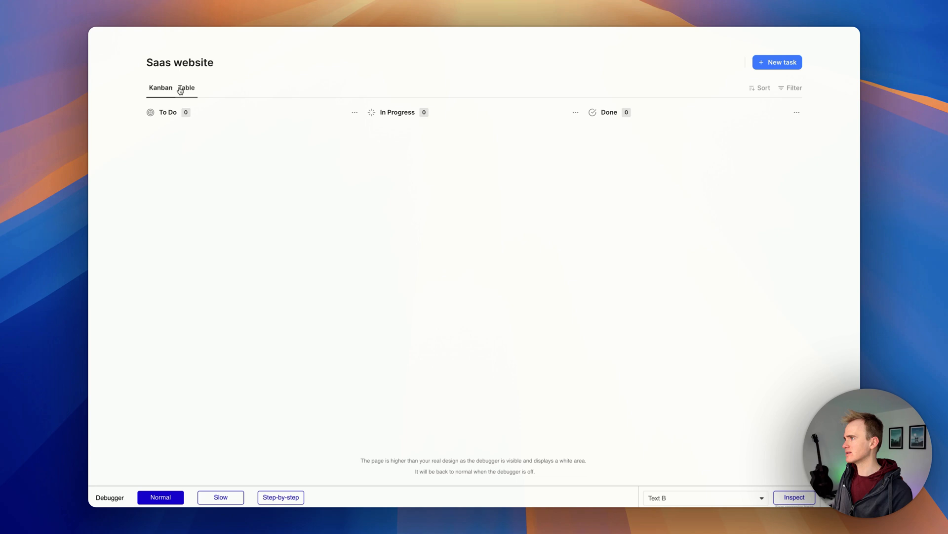
# Switch the previewed board to the Kanban view with To Do, In Progress, Done
pyautogui.click(160, 88)
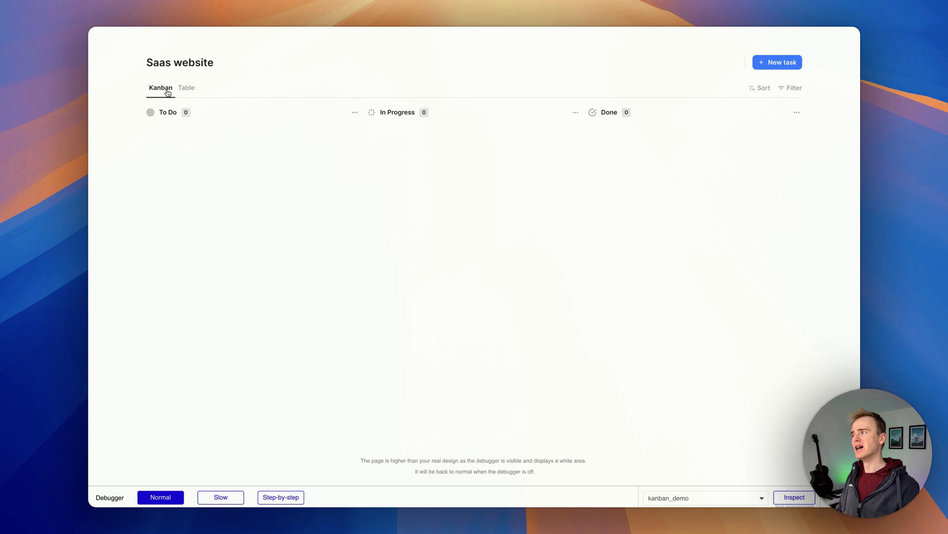
pyautogui.moveTo(184, 127)
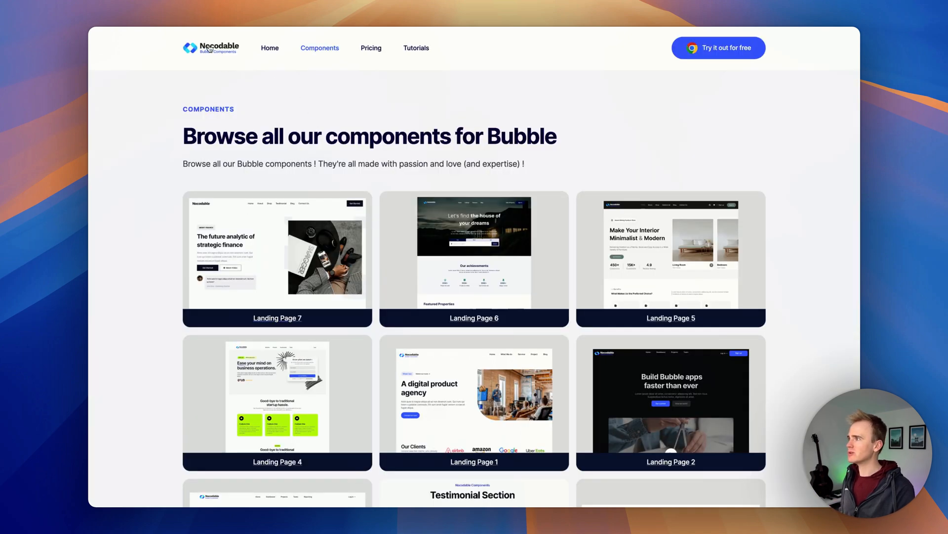
# Return to the Nocodable home page and scroll past the hero section
pyautogui.click(269, 48)
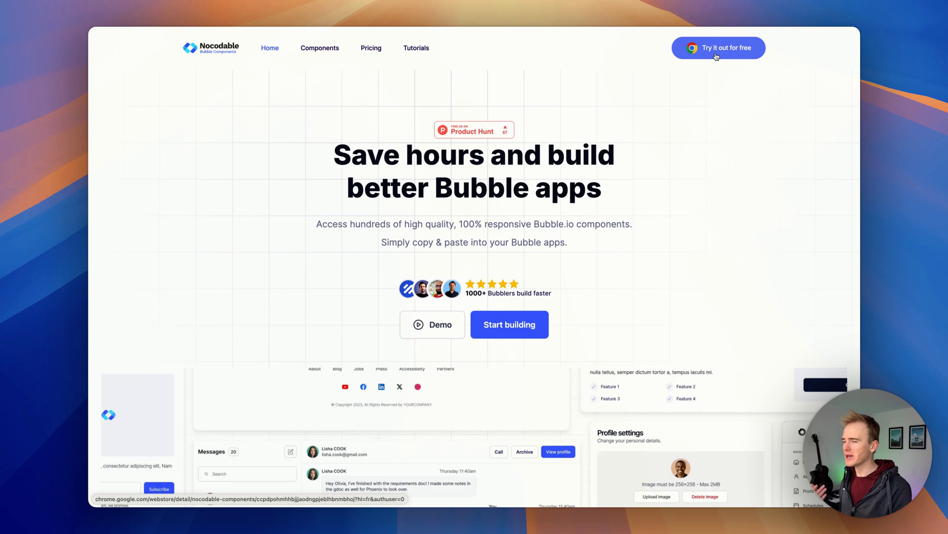
pyautogui.scroll(-3)
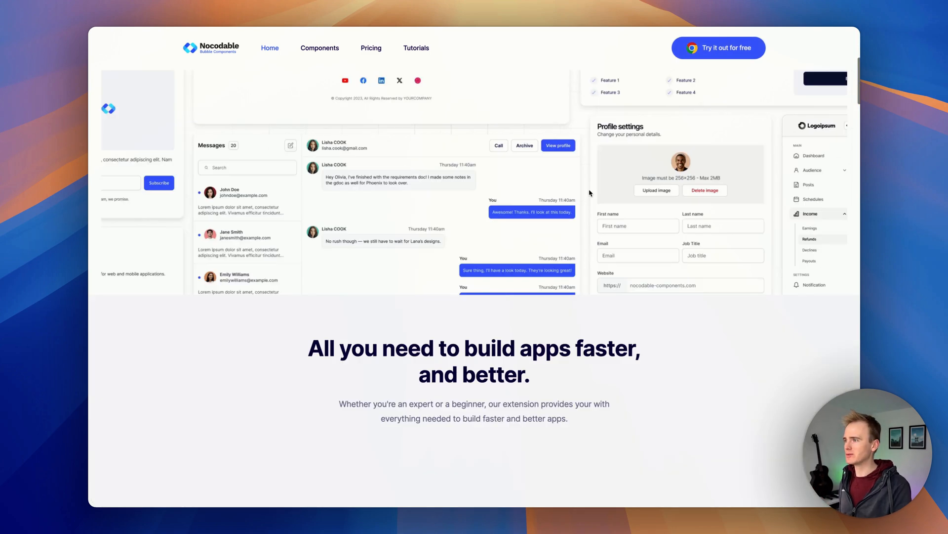